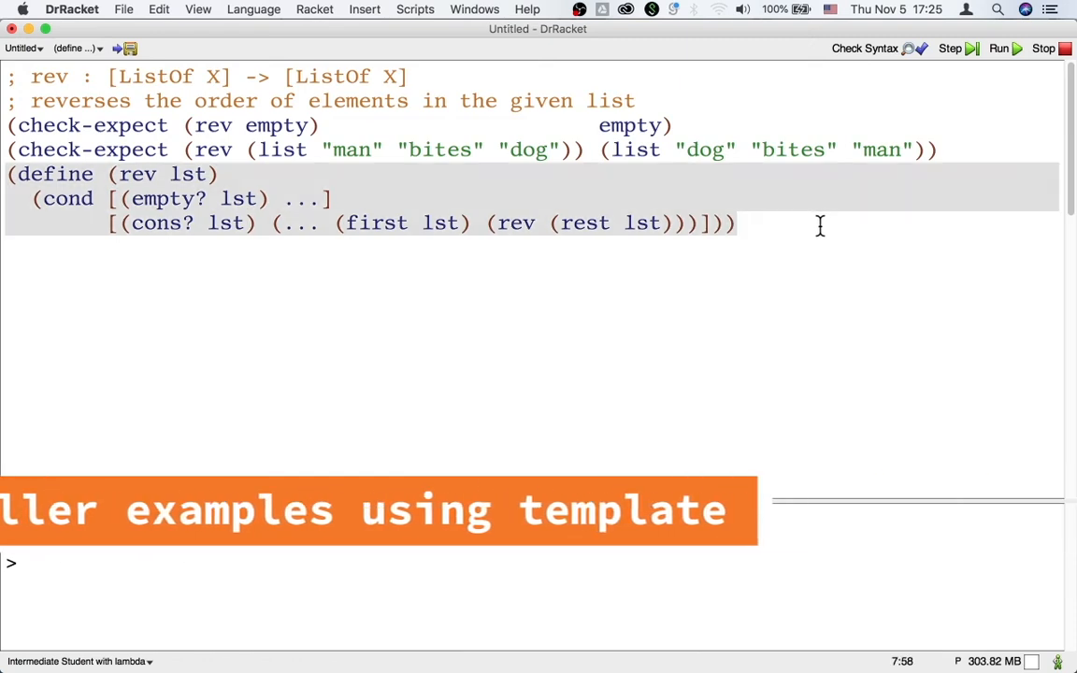
Write (check-expect (rev (list "bites" "dog")) (list "dog" "bites")) below the existing examples.
left_click(999, 48)
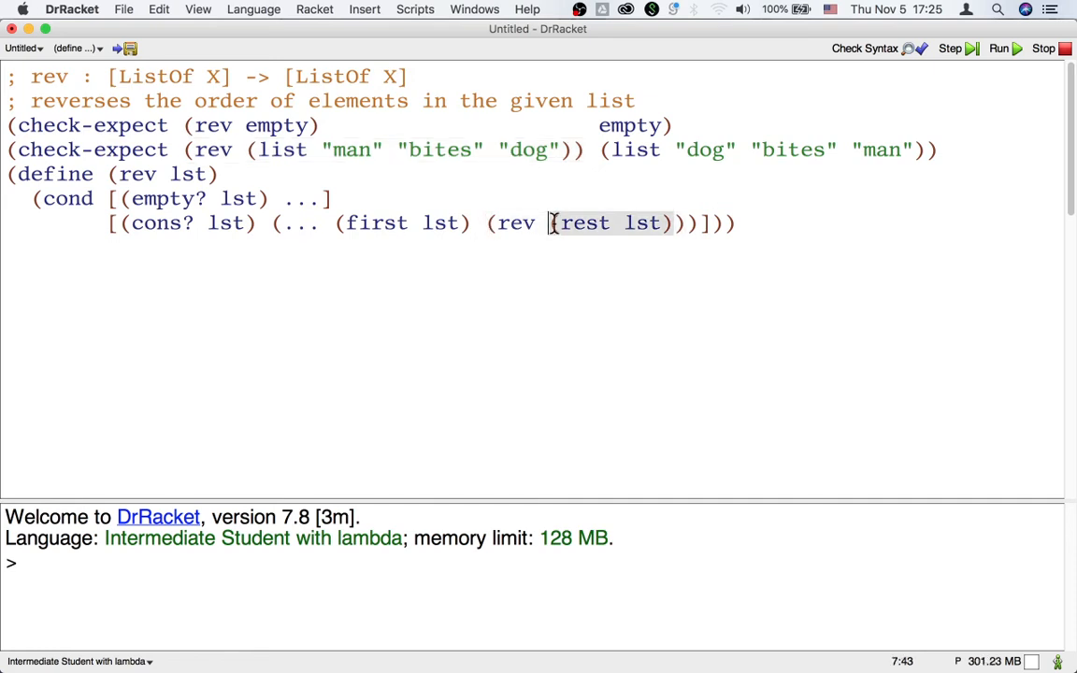
type("(check-expect (rev (list       \"bites\" \"dog\")) (list \"dog\" \"bites")
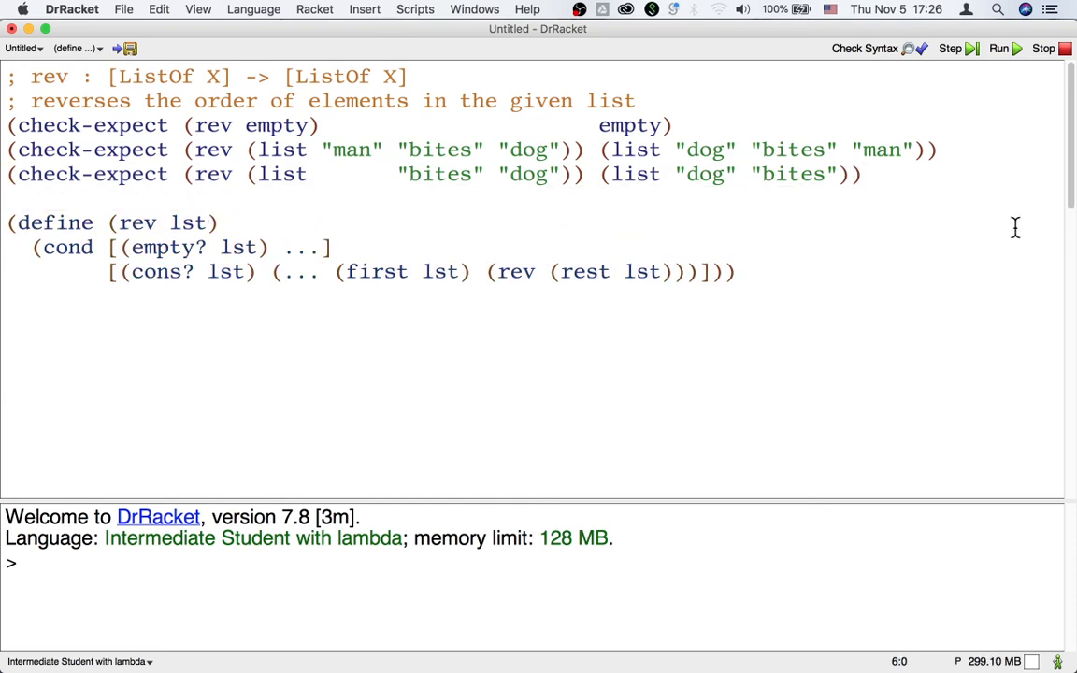
Write (check-expect (rev (list "dog")) (list "dog")) as the fourth example before the template.
left_click_drag(184, 174, 584, 174)
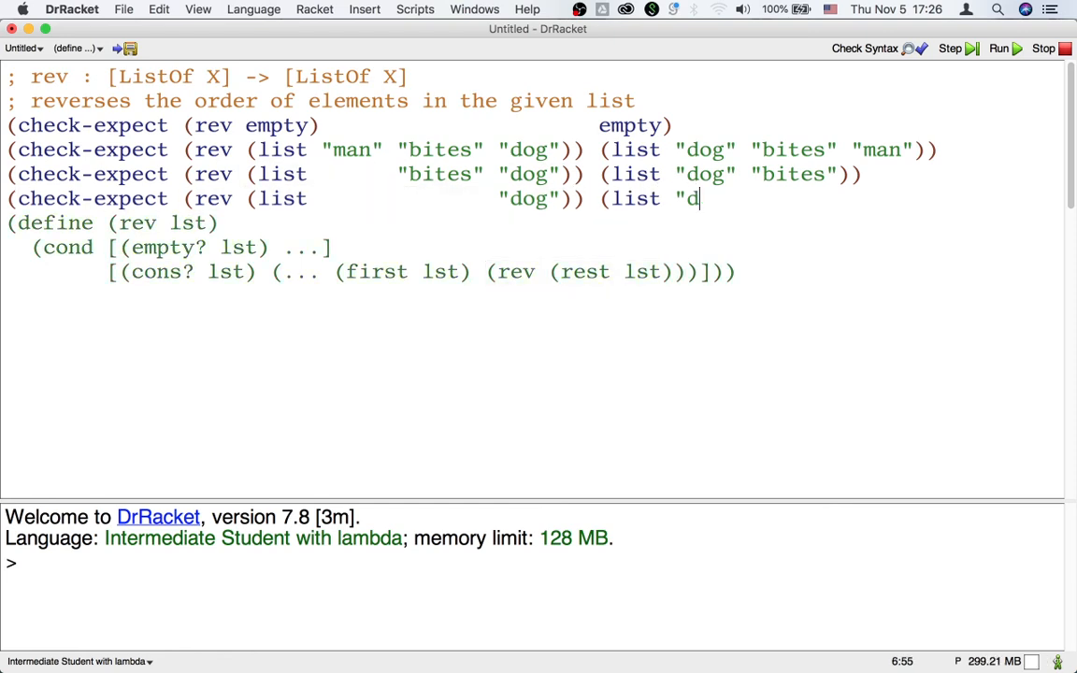
type("og\"))")
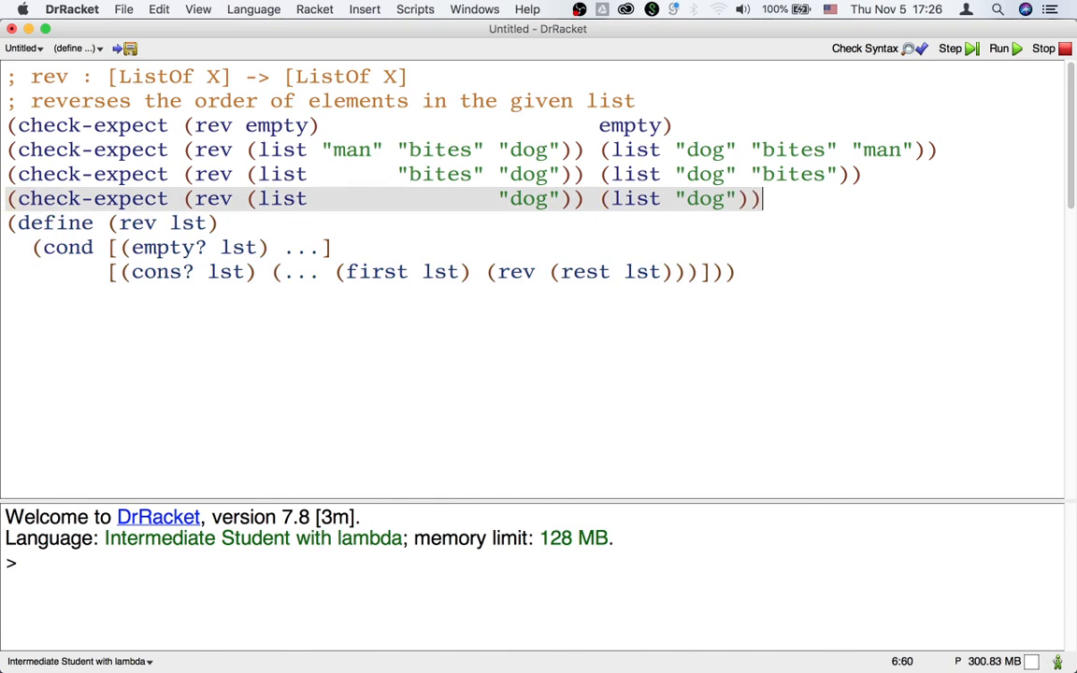